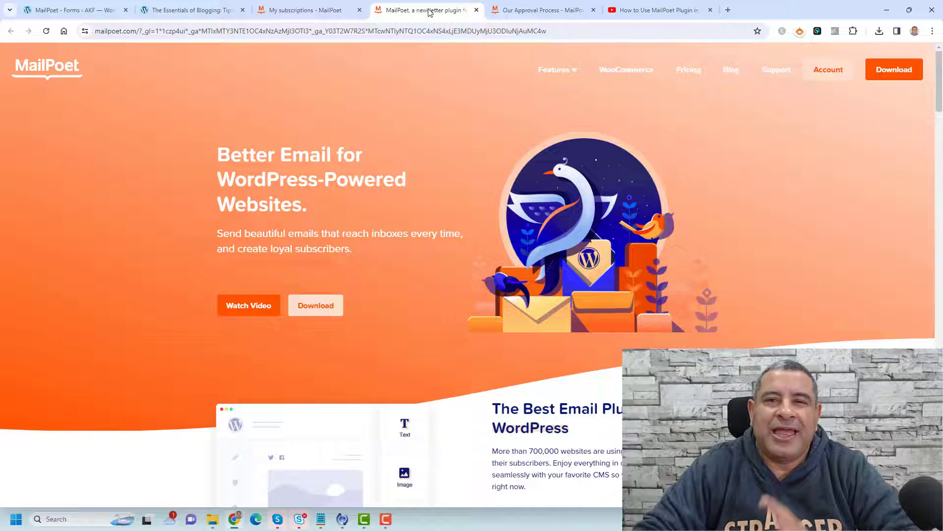
View the MailPoet account's My subscriptions page with the Starter plan pending review, then return to the site's MailPoet Forms list.
left_click(656, 10)
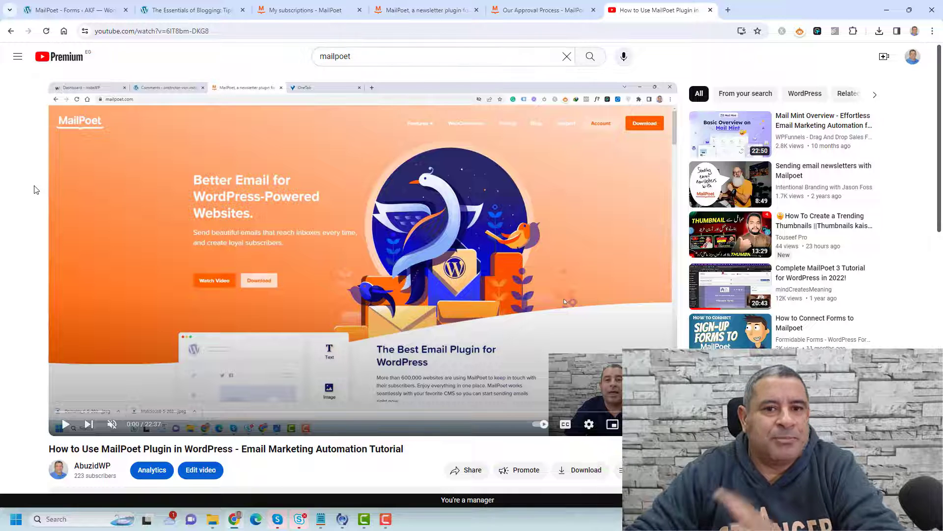
mouse_move(329, 125)
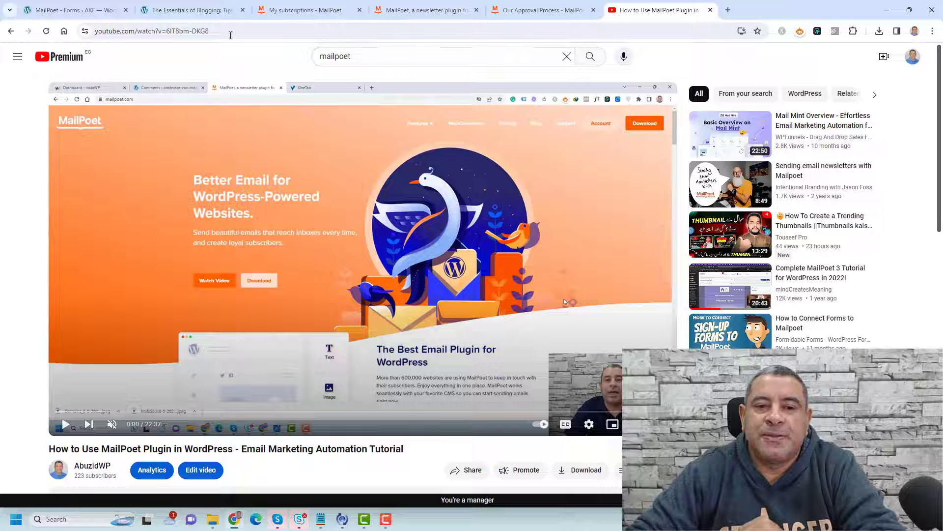
left_click(422, 10)
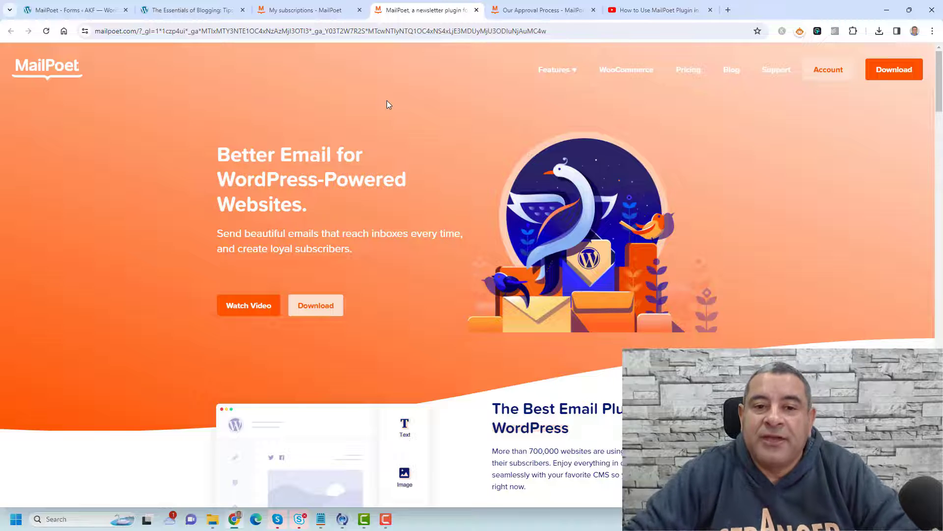
left_click(306, 9)
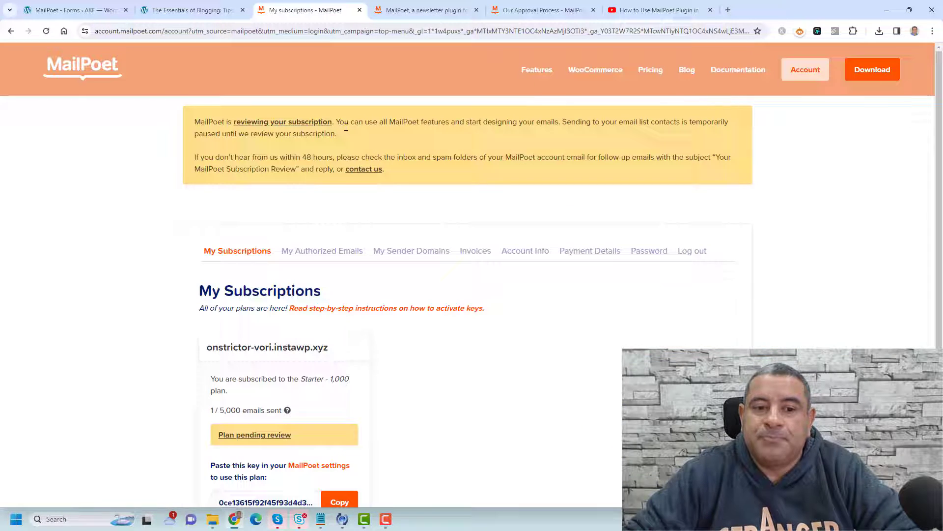
mouse_move(391, 136)
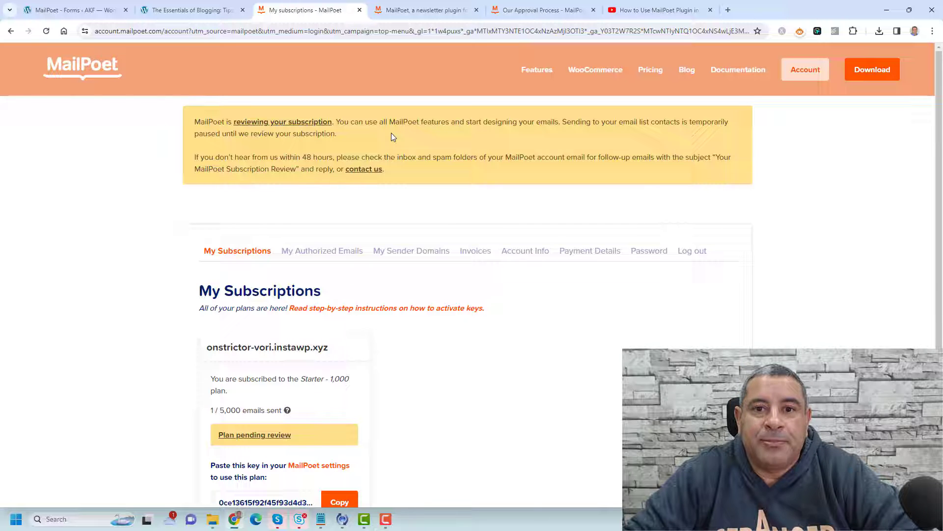
left_click(72, 10)
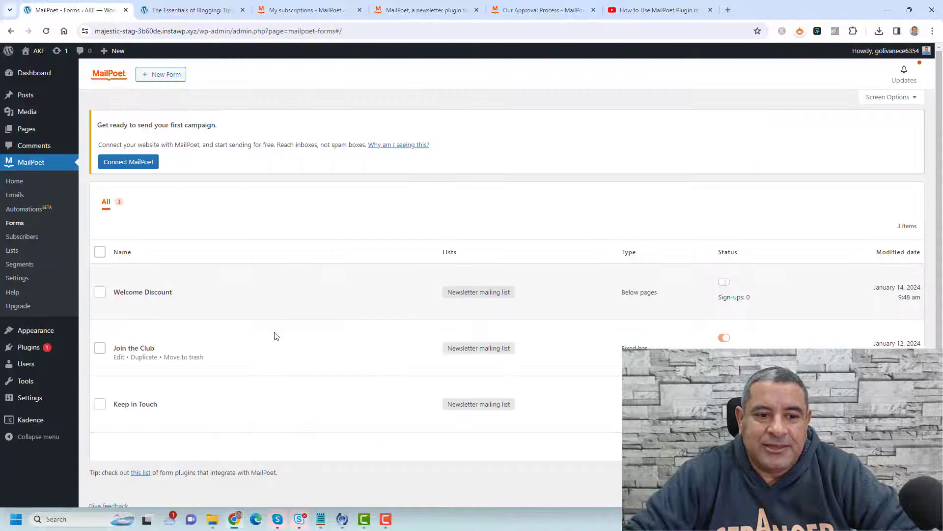
mouse_move(244, 287)
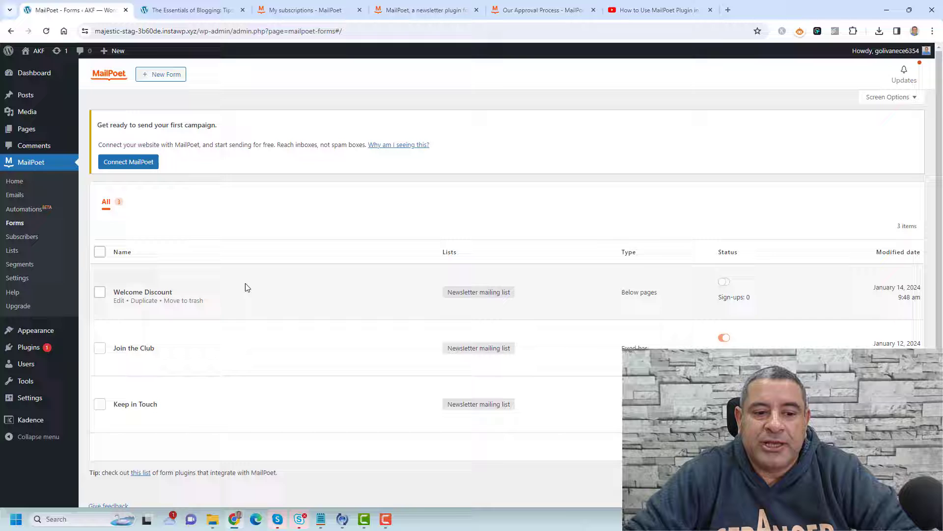
mouse_move(165, 348)
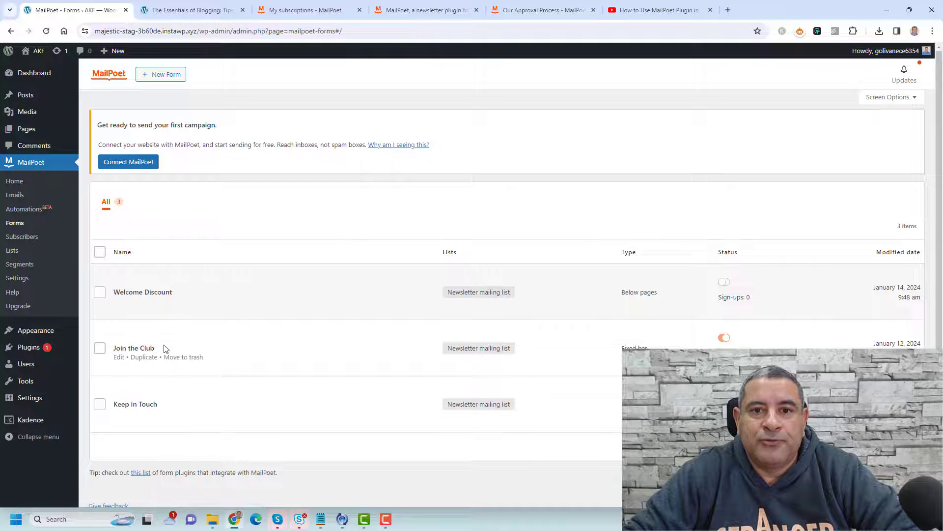
Review the blog post's top-bar and keep-in-touch signup forms, then return to the MailPoet subscriptions page.
left_click(190, 10)
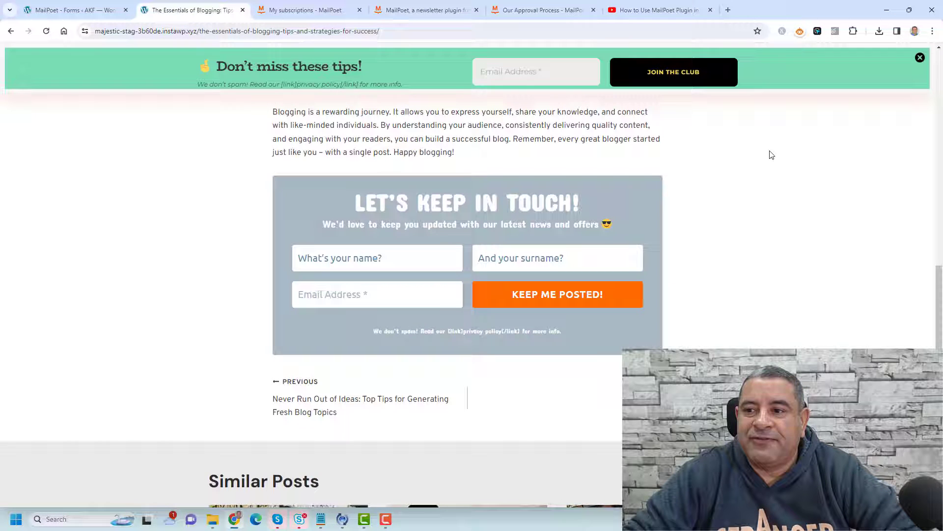
scroll("up", 3)
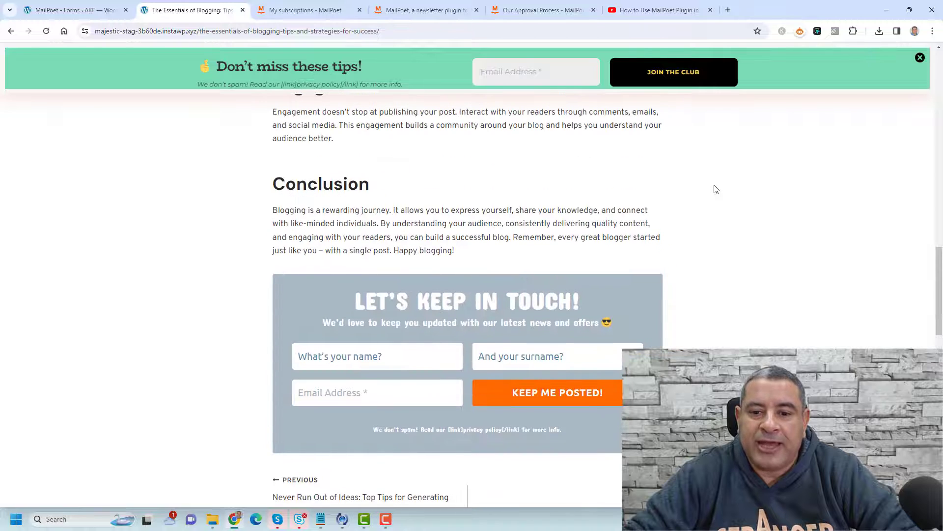
mouse_move(346, 286)
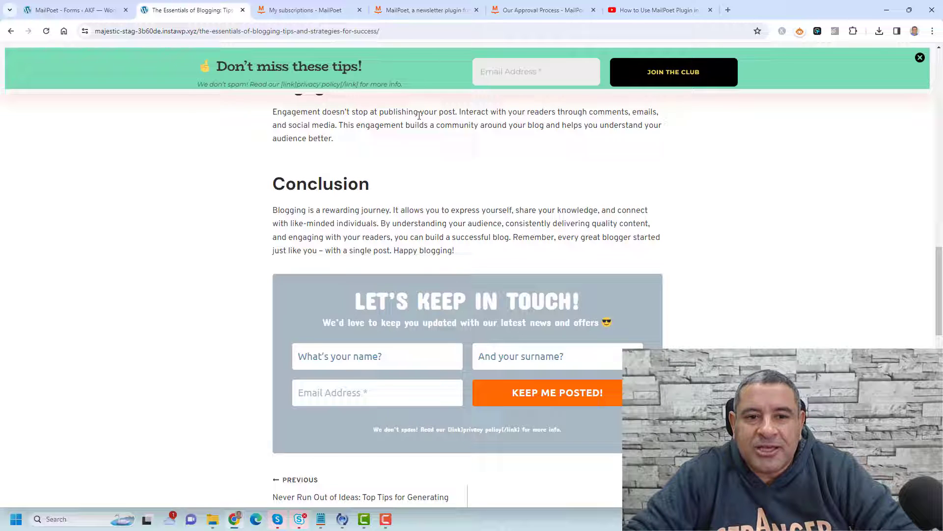
left_click(304, 10)
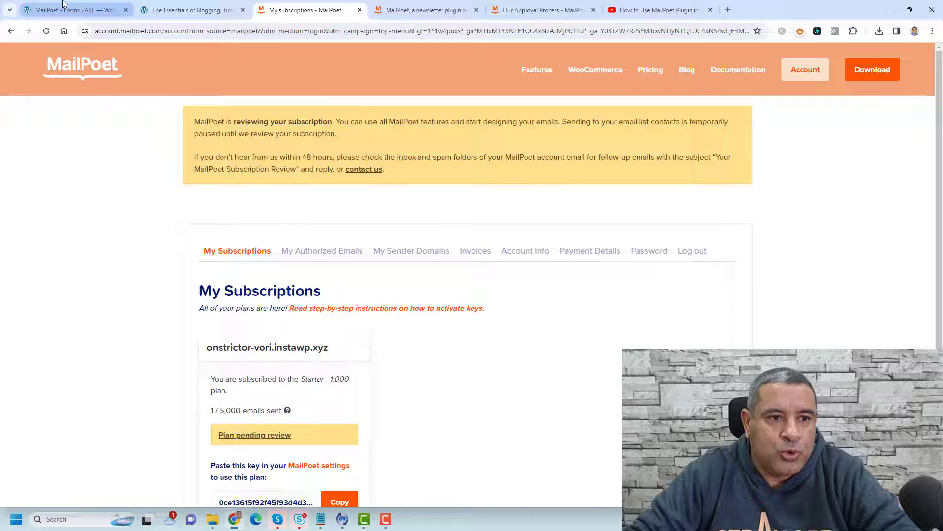
In MailPoet Settings > Send With..., configure sending through the web host under Other instead of the Sending Service.
left_click(69, 10)
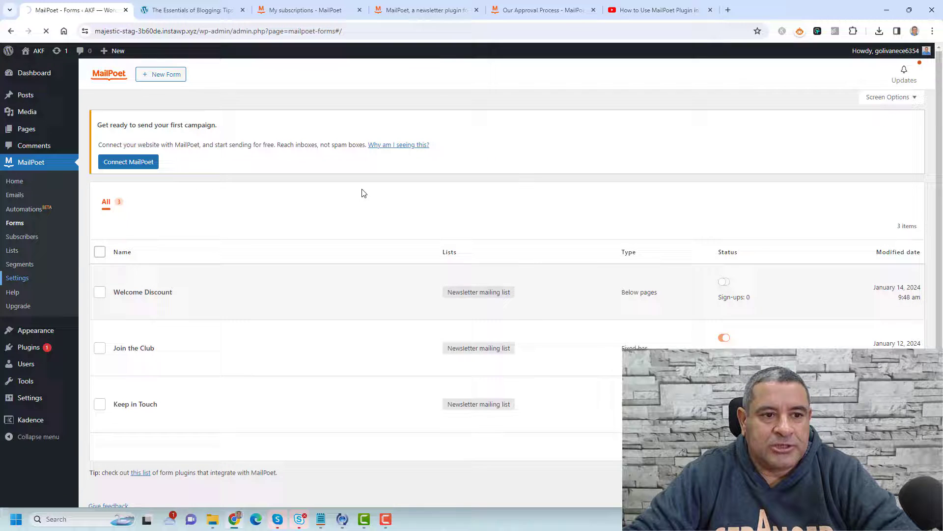
left_click(16, 277)
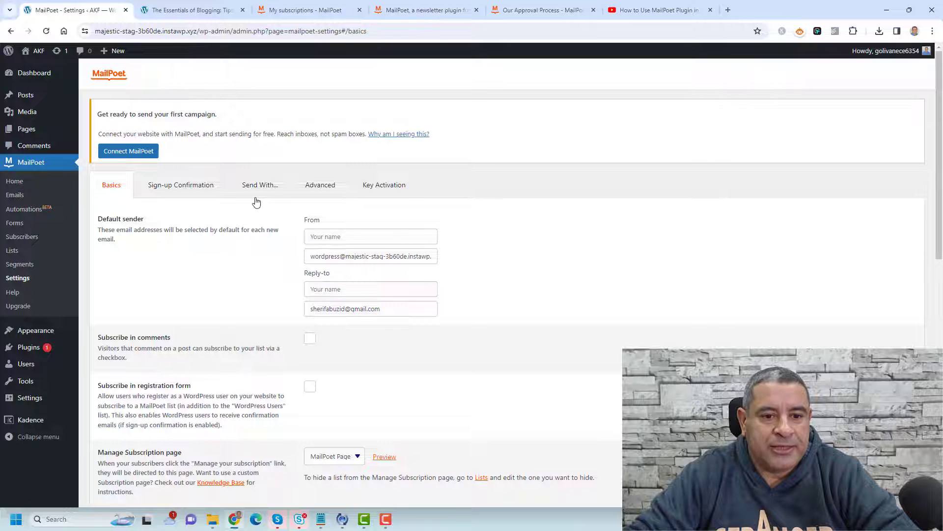
left_click(260, 184)
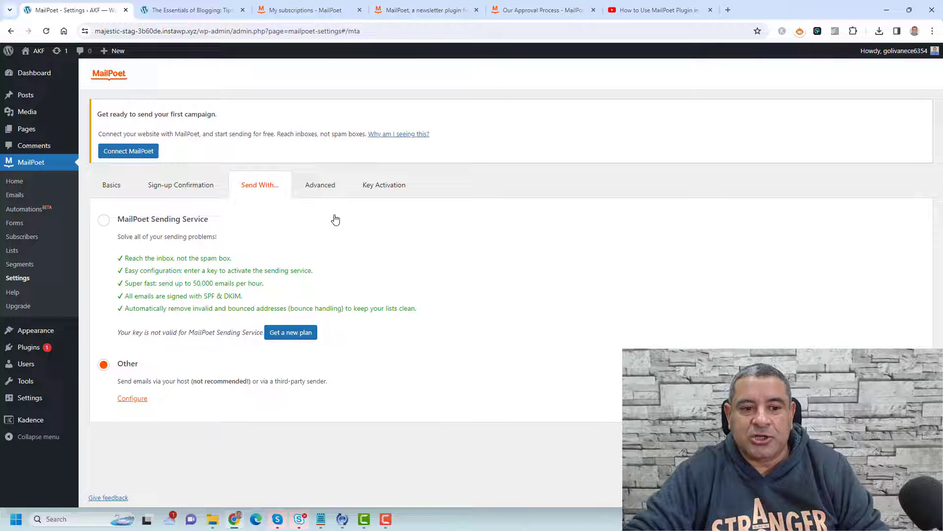
mouse_move(119, 400)
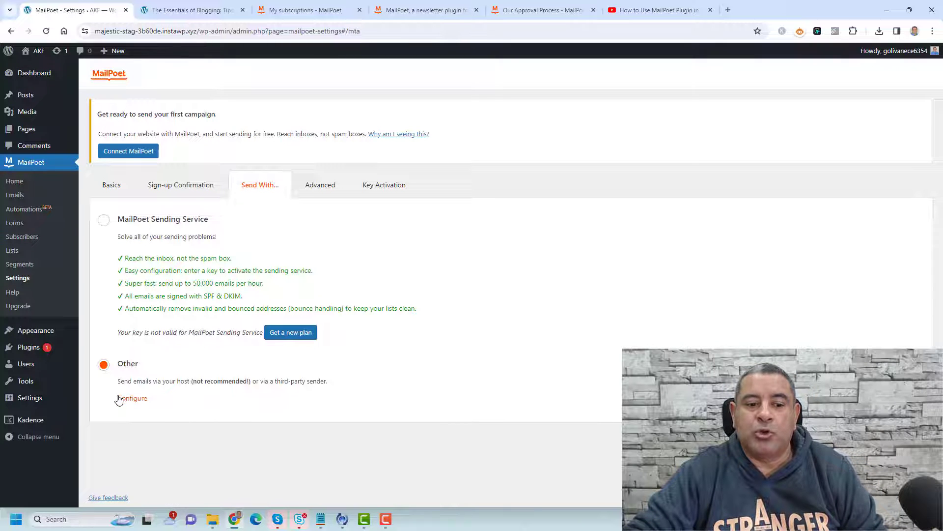
left_click(132, 398)
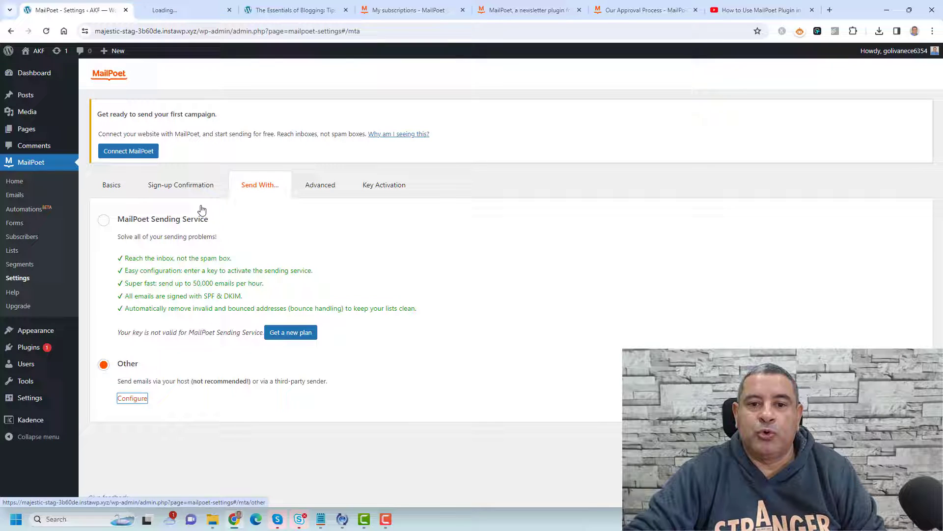
left_click(131, 398)
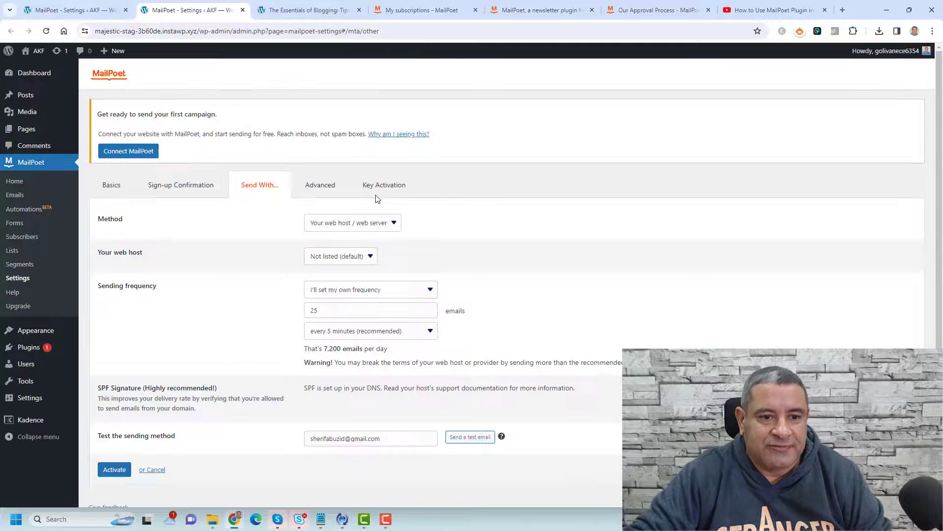
Expand the Method list showing SMTP, Amazon SES and SendGrid alongside the web host option.
left_click(353, 222)
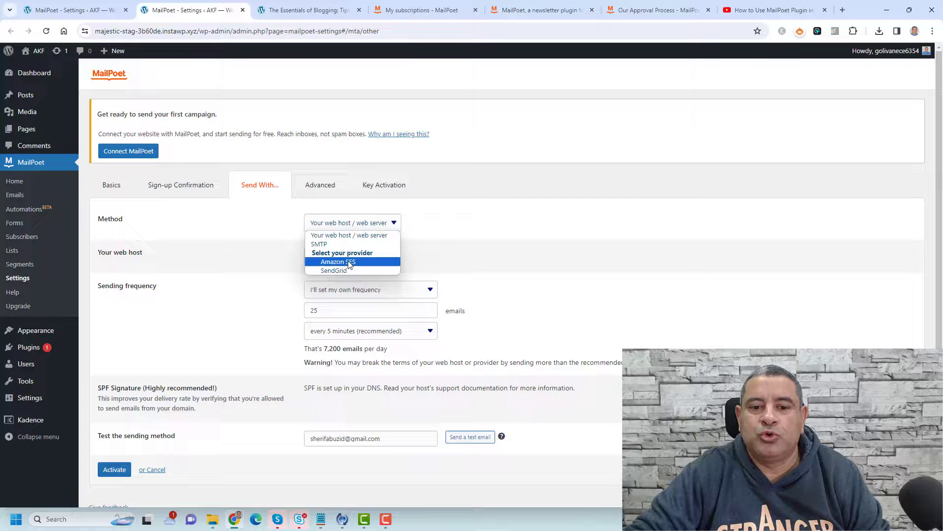
mouse_move(318, 244)
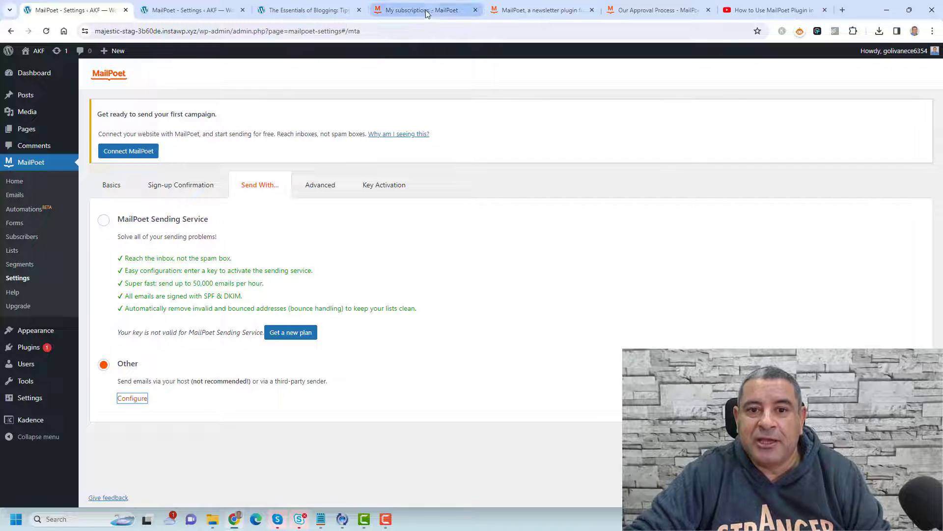
Return to the MailPoet account subscriptions page with the pending Starter plan and its activation key.
left_click(422, 9)
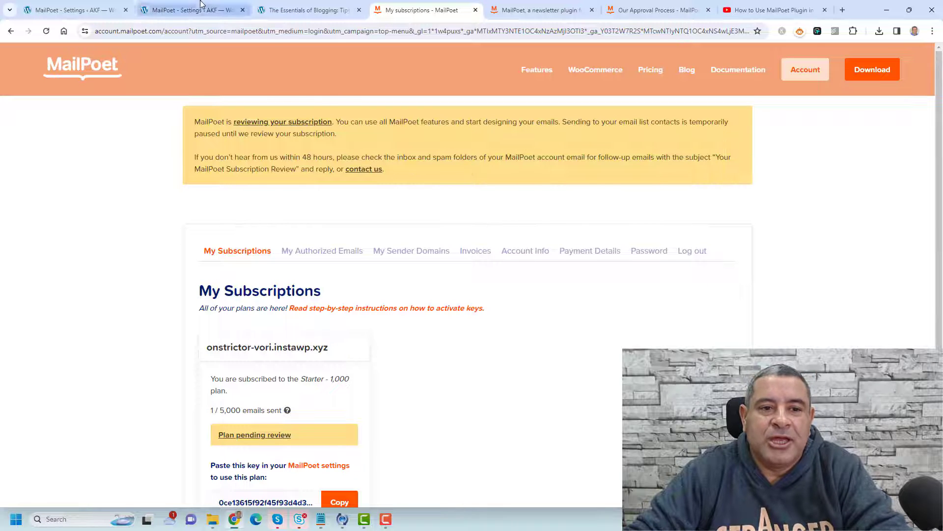
Show the Key Activation settings: the pasted key is valid but not valid for the MailPoet Sending Service.
left_click(190, 10)
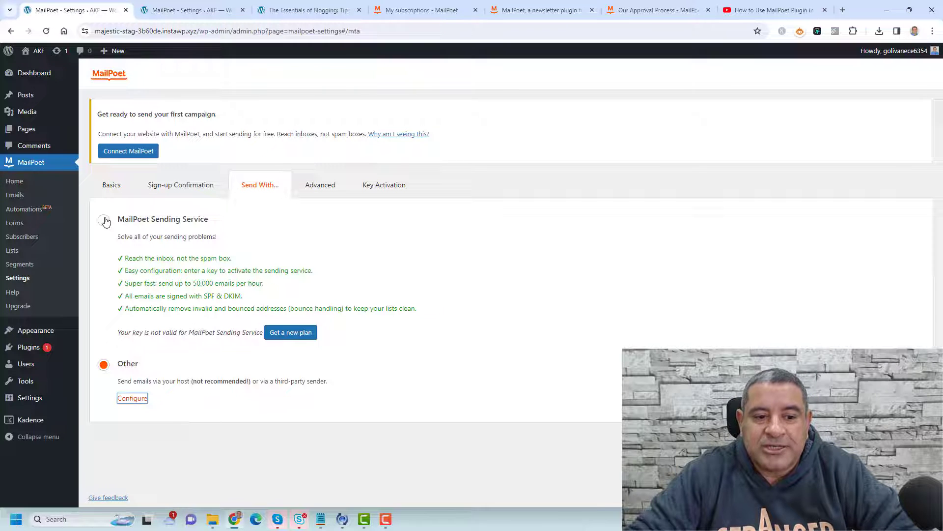
left_click(385, 185)
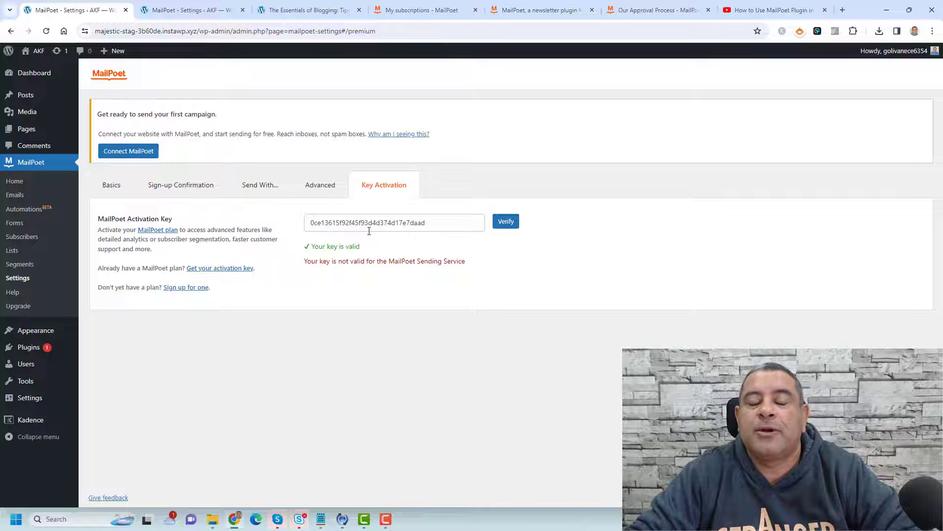
mouse_move(433, 335)
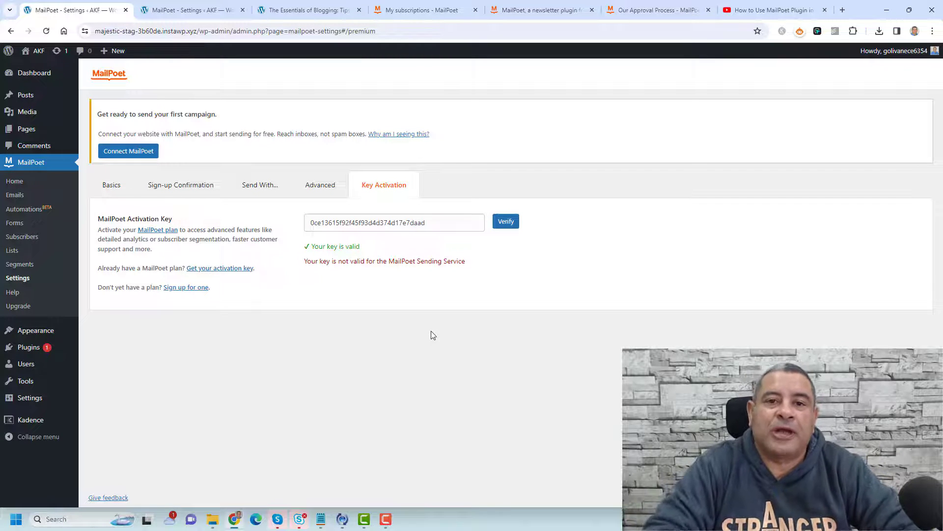